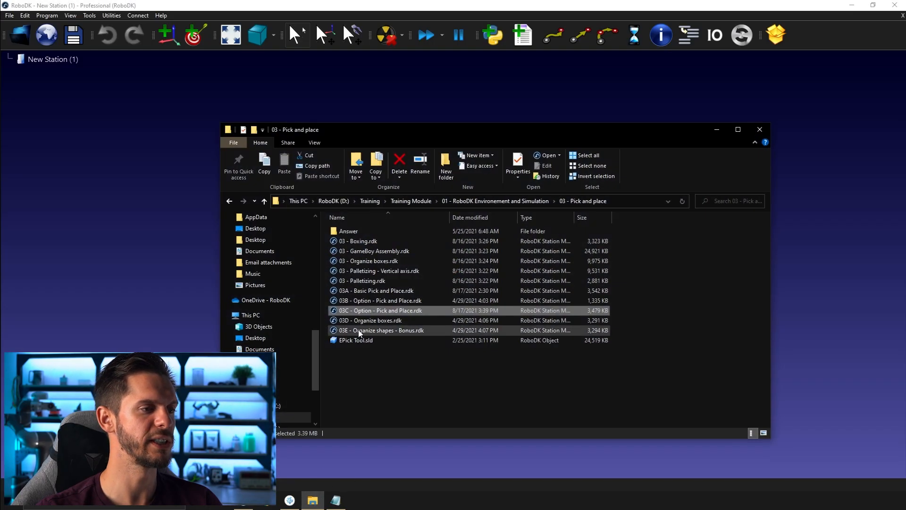
Step: Open 03D - Organize boxes.rdk from the Pick and place folder in RoboDK
left_click(370, 320)
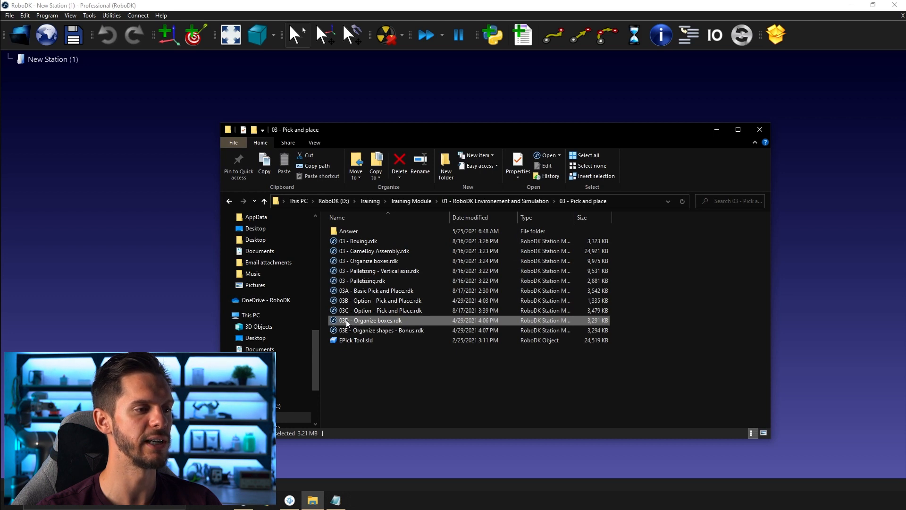
double_click(372, 320)
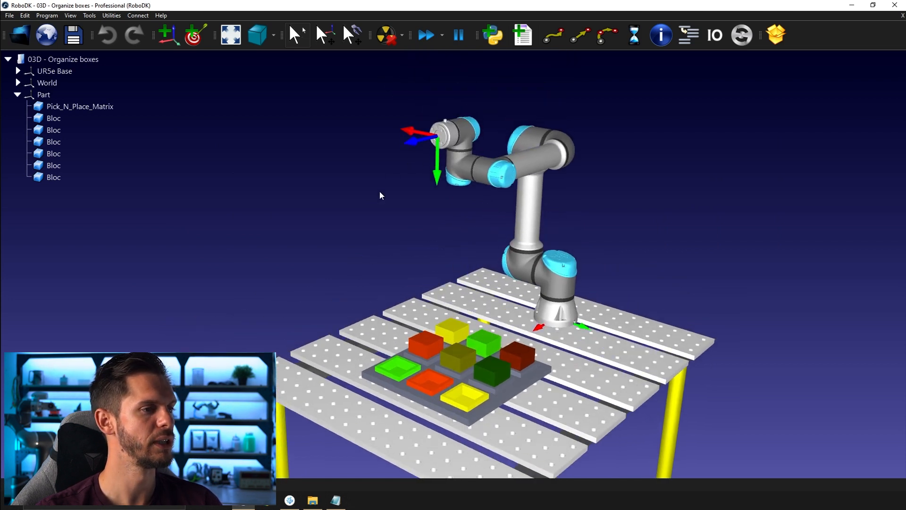
mouse_move(391, 317)
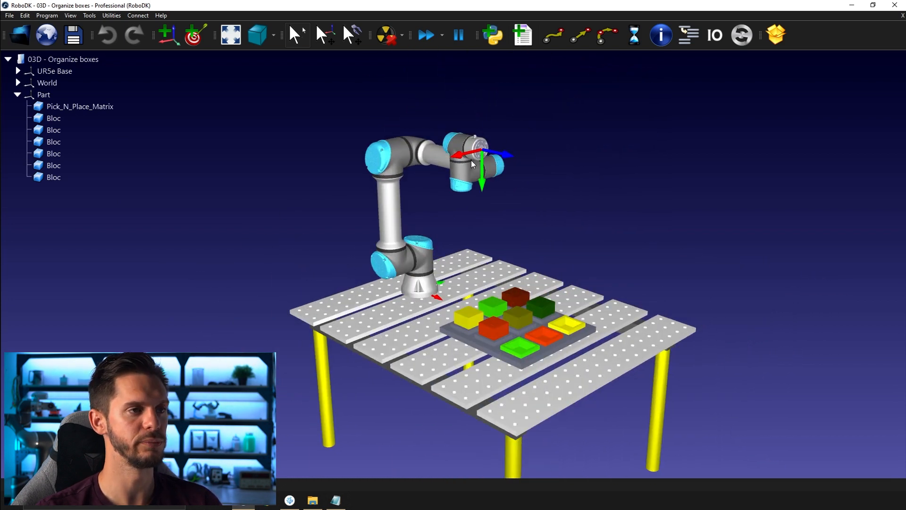
Step: Drag EPick Tool.sld from File Explorer into the RoboDK station
left_click(313, 500)
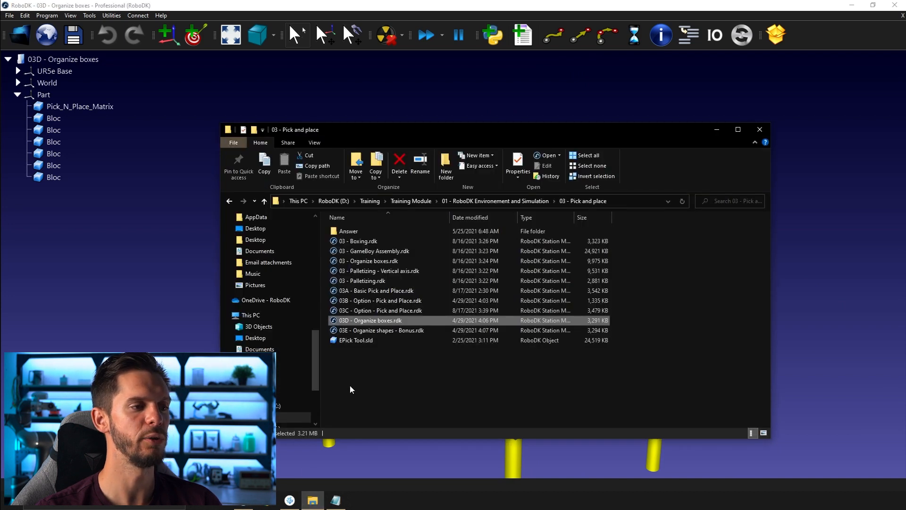
mouse_move(355, 340)
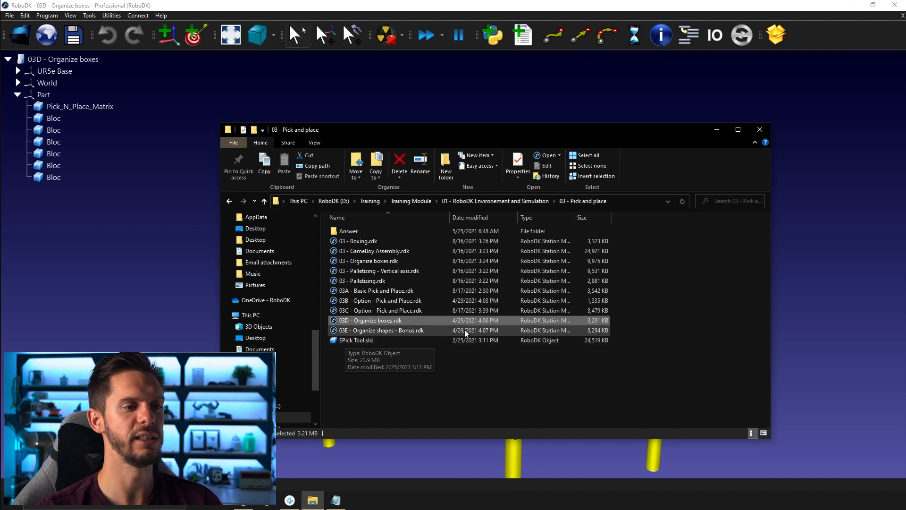
left_click(356, 340)
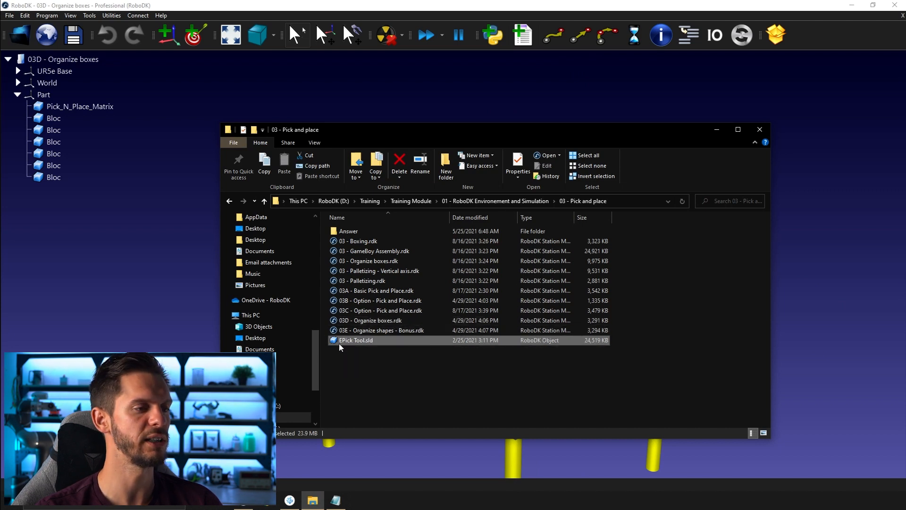
left_click_drag(356, 340, 154, 218)
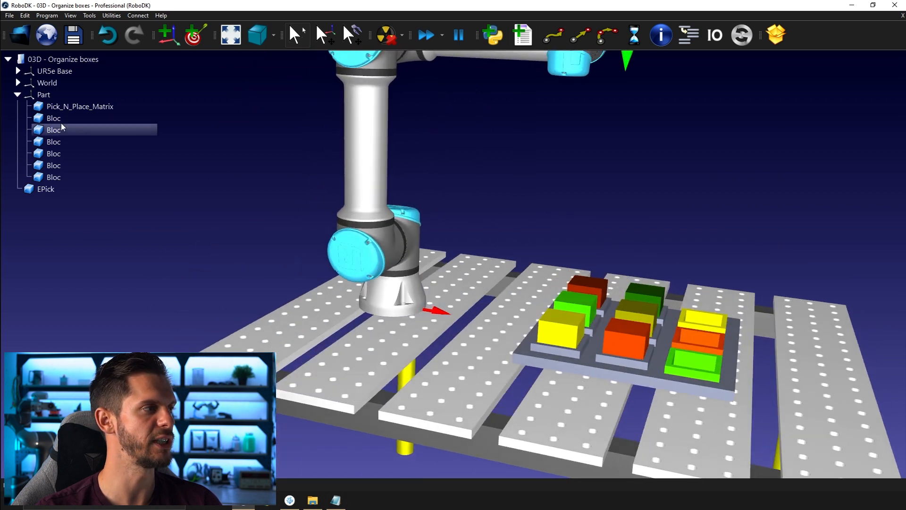
Step: Expand UR5e Base and drag the EPick item onto the UR5e robot
left_click(18, 71)
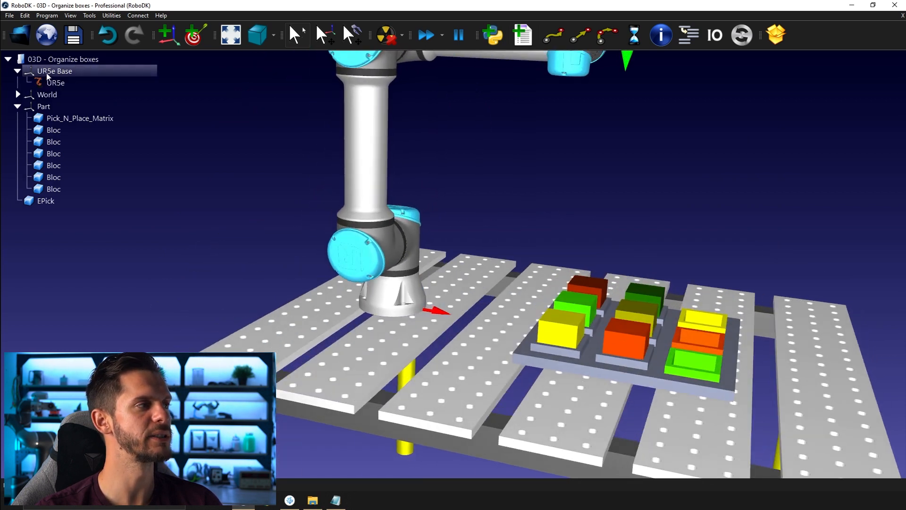
mouse_move(58, 72)
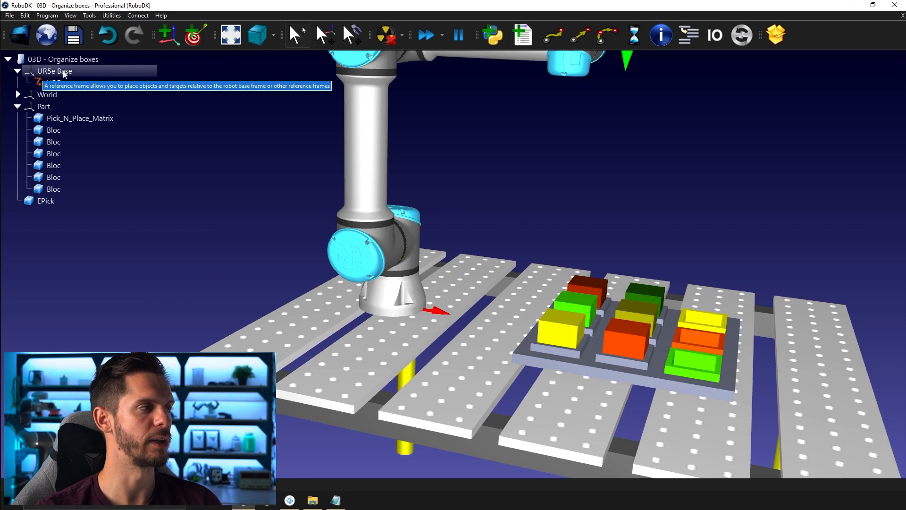
left_click(45, 201)
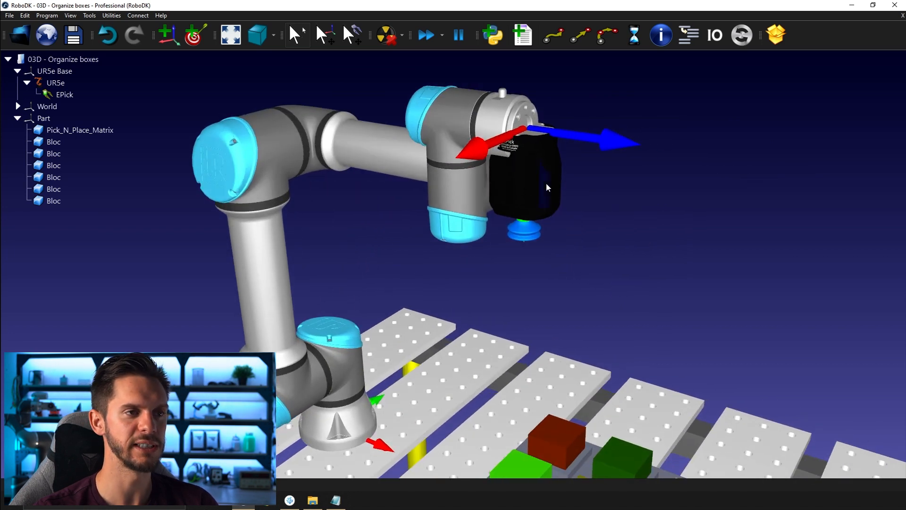
mouse_move(559, 183)
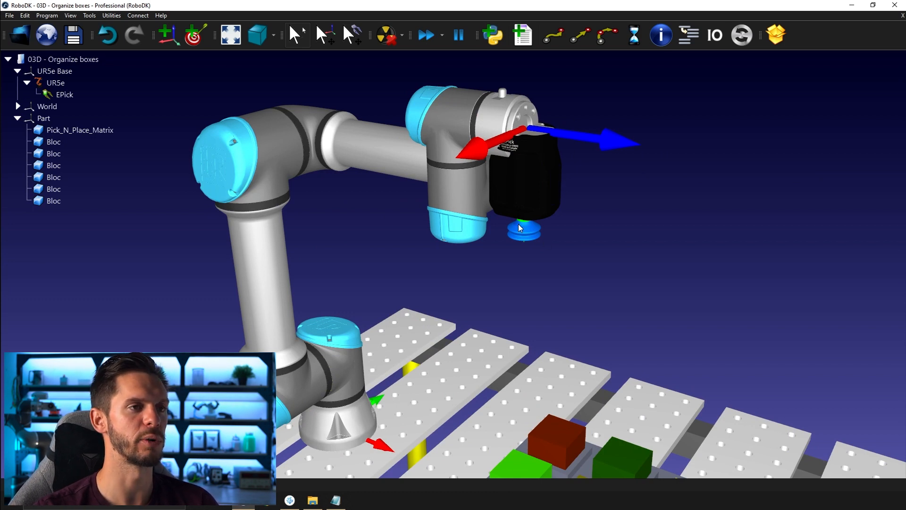
Step: Open the EPick tool details and expand More options for moving its geometry
double_click(65, 95)
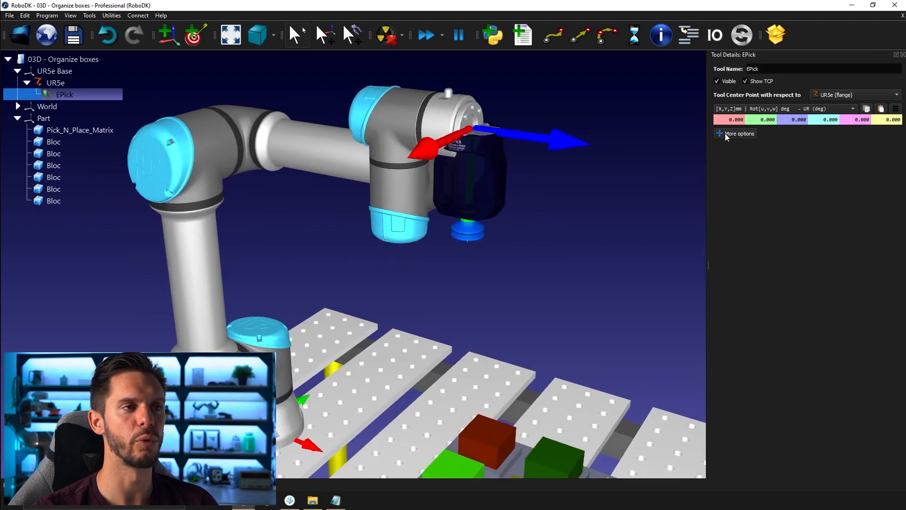
left_click(740, 134)
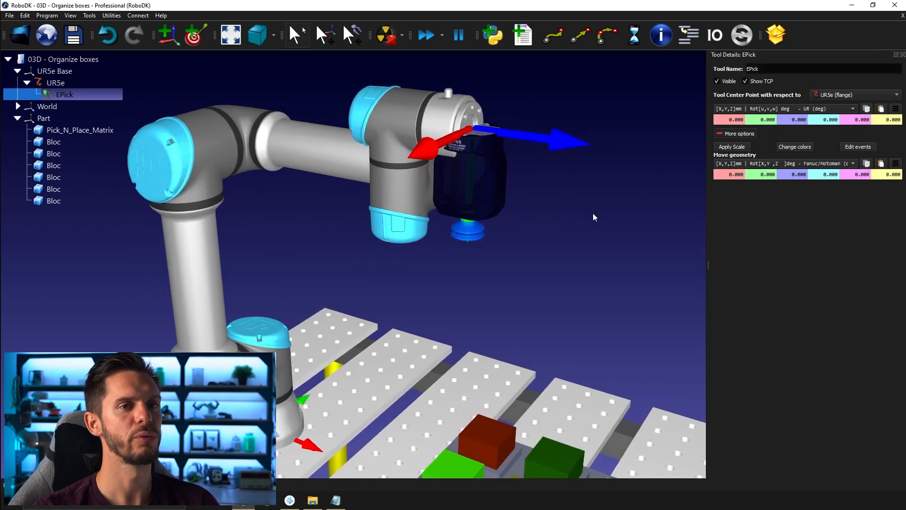
mouse_move(520, 86)
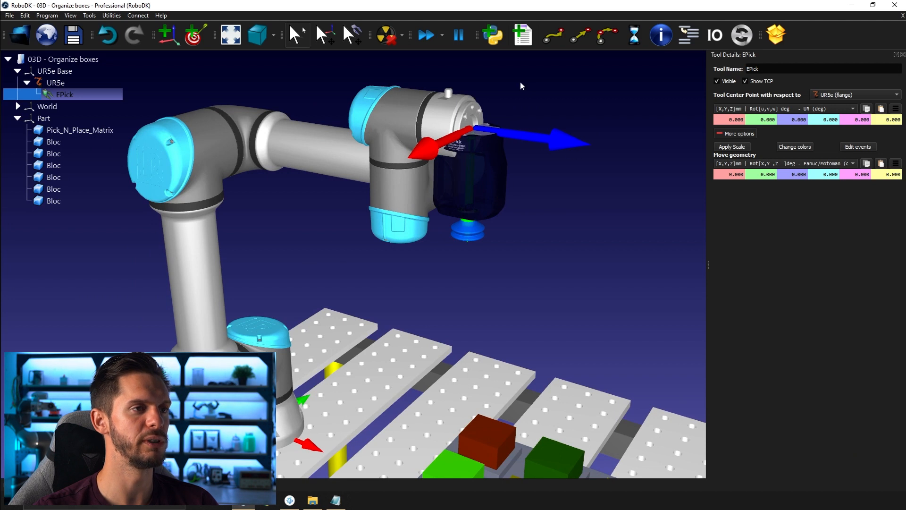
mouse_move(471, 234)
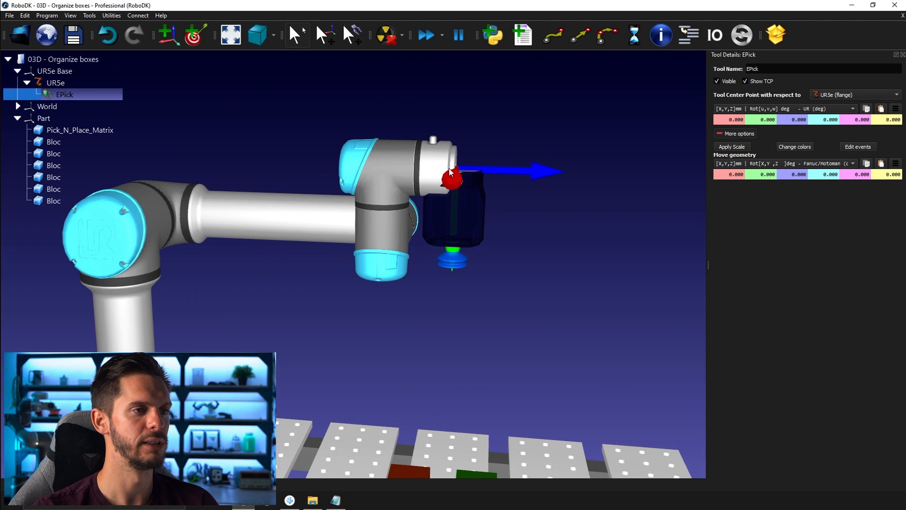
mouse_move(482, 276)
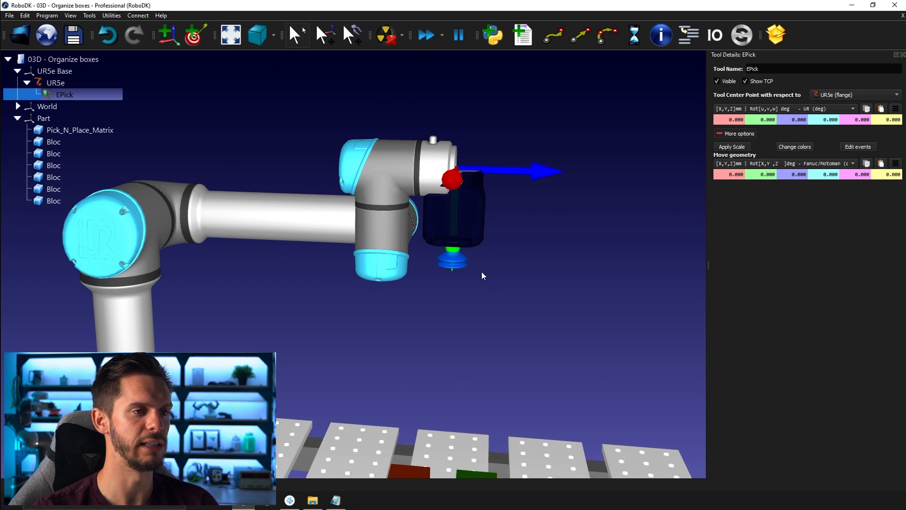
mouse_move(477, 245)
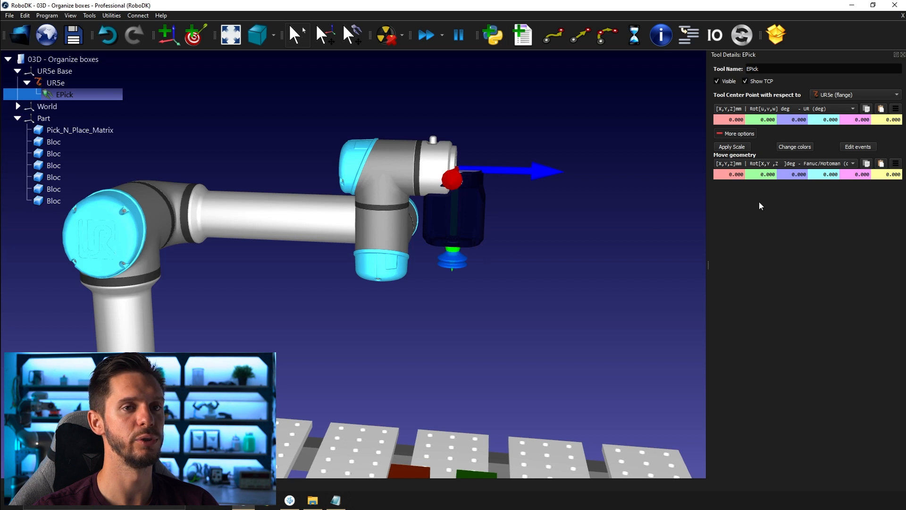
mouse_move(750, 170)
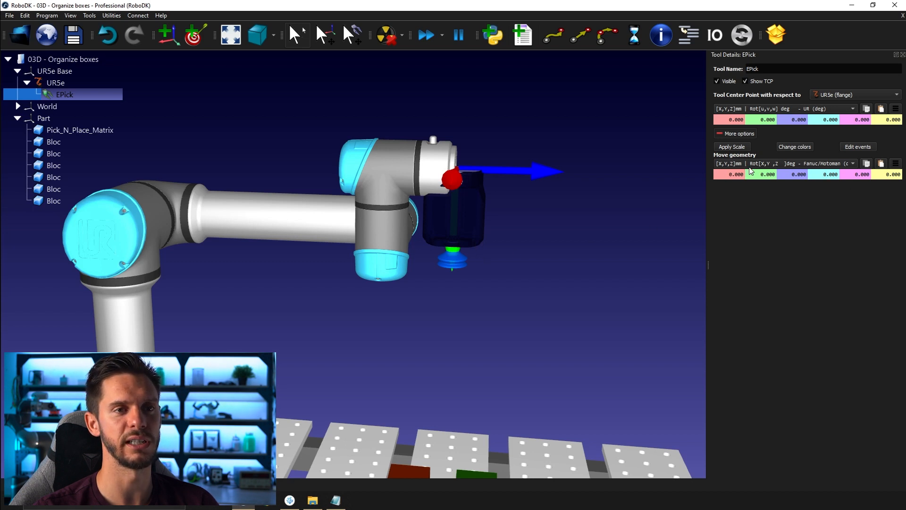
mouse_move(775, 167)
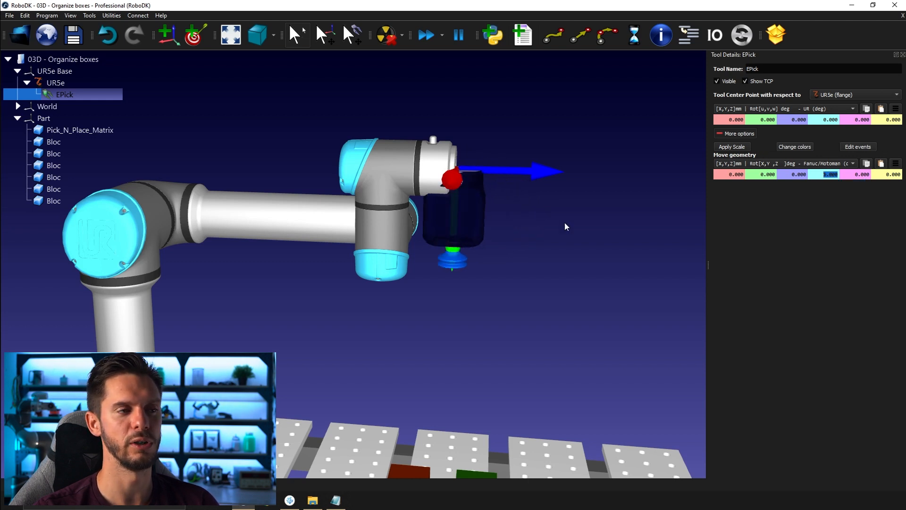
mouse_move(355, 108)
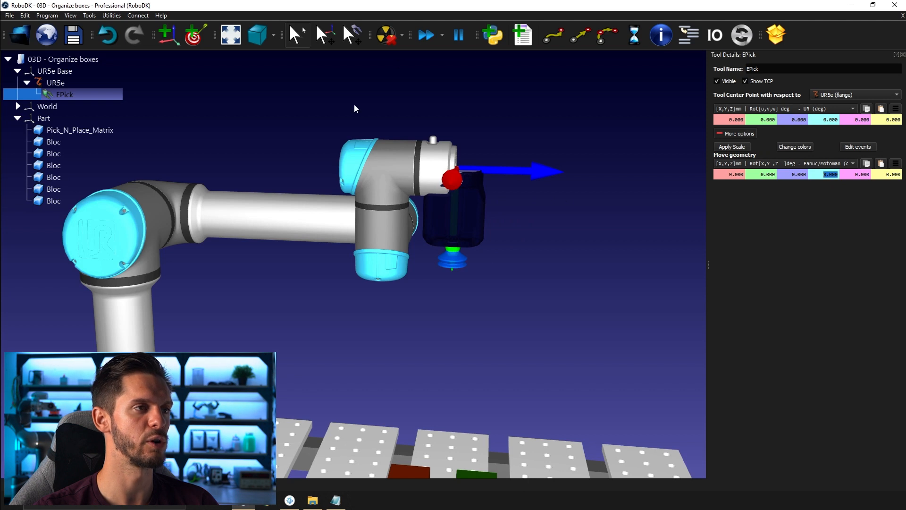
mouse_move(305, 143)
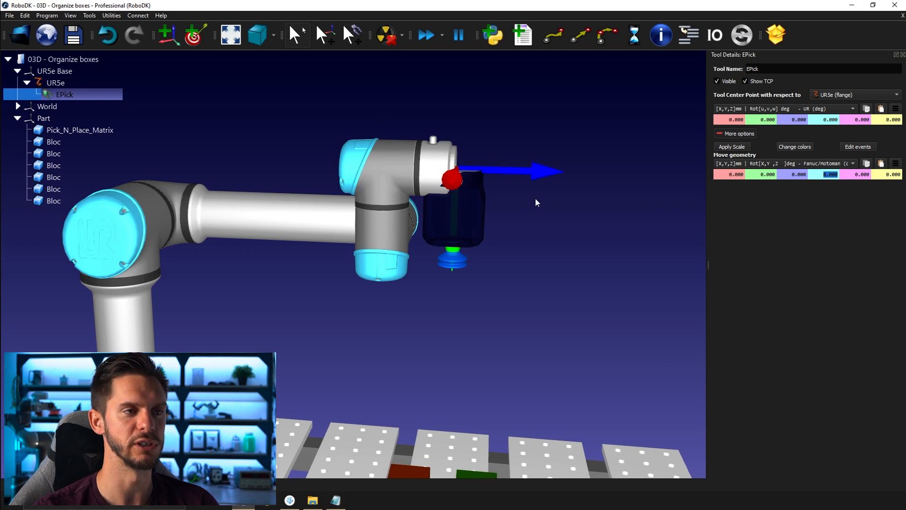
mouse_move(592, 223)
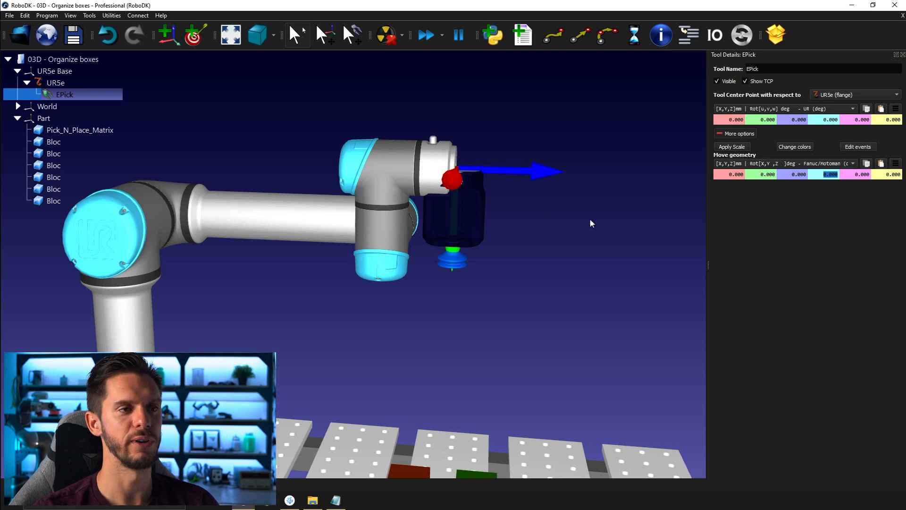
mouse_move(544, 170)
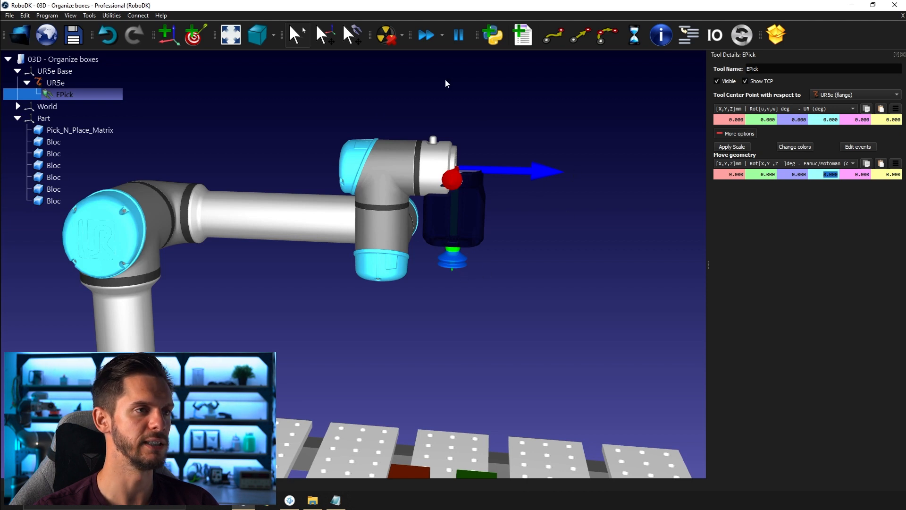
mouse_move(455, 85)
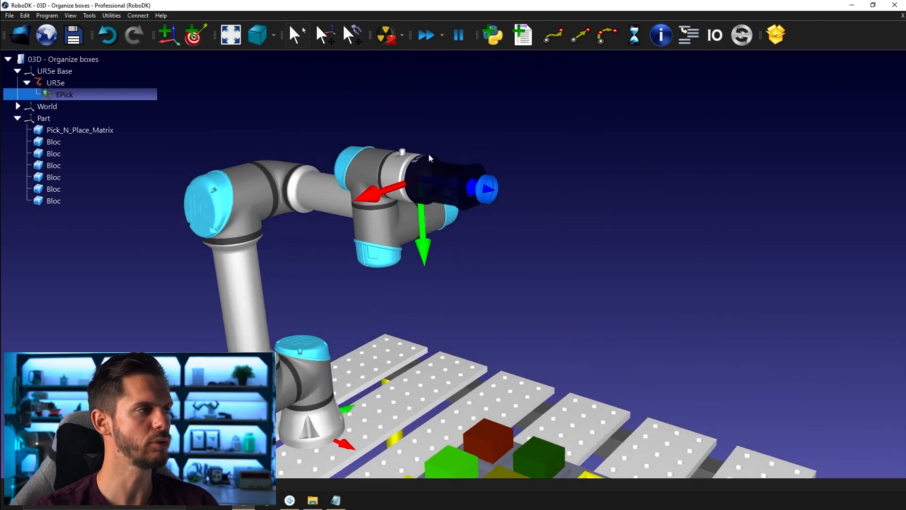
Step: Reopen EPick's details and start snap mode to add a TCP at the suction tip
double_click(64, 95)
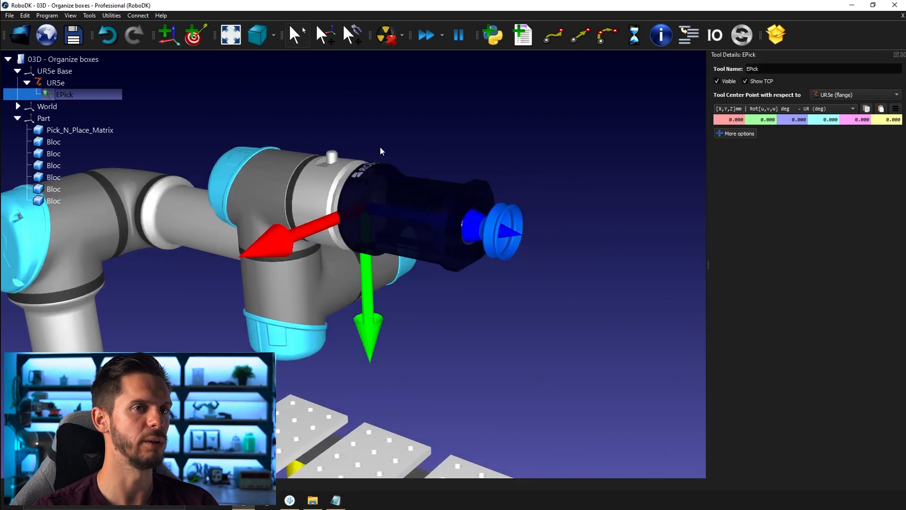
left_click(781, 119)
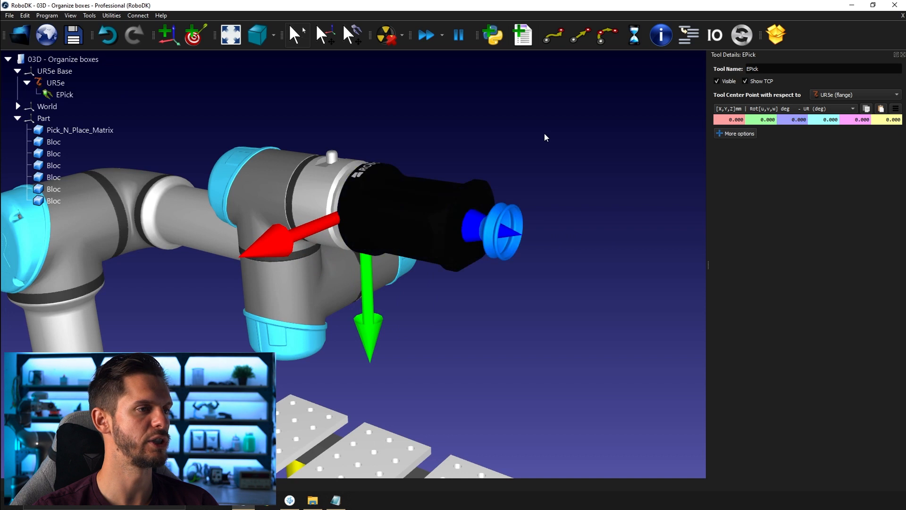
left_click(47, 15)
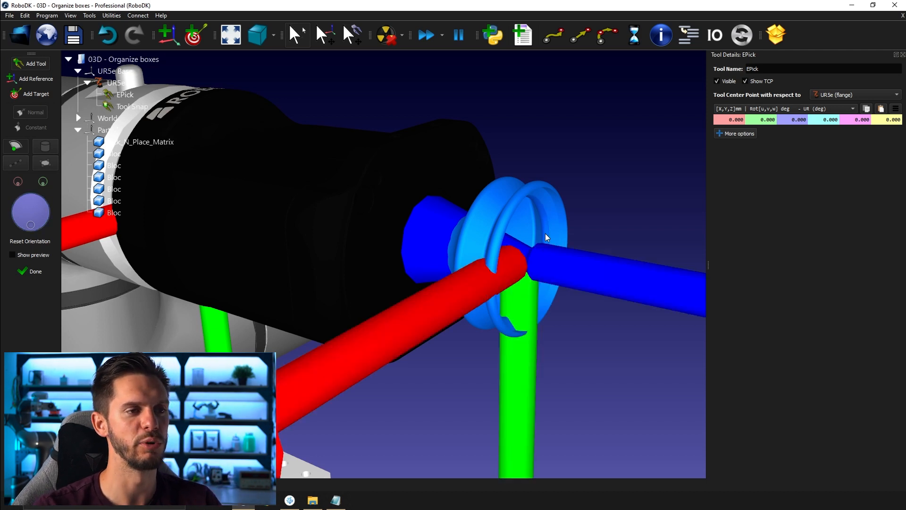
Step: Read Tool Snap's TCP, apply Z 129.599 mm to EPick, and delete Tool Snap
left_click_drag(546, 237, 590, 248)
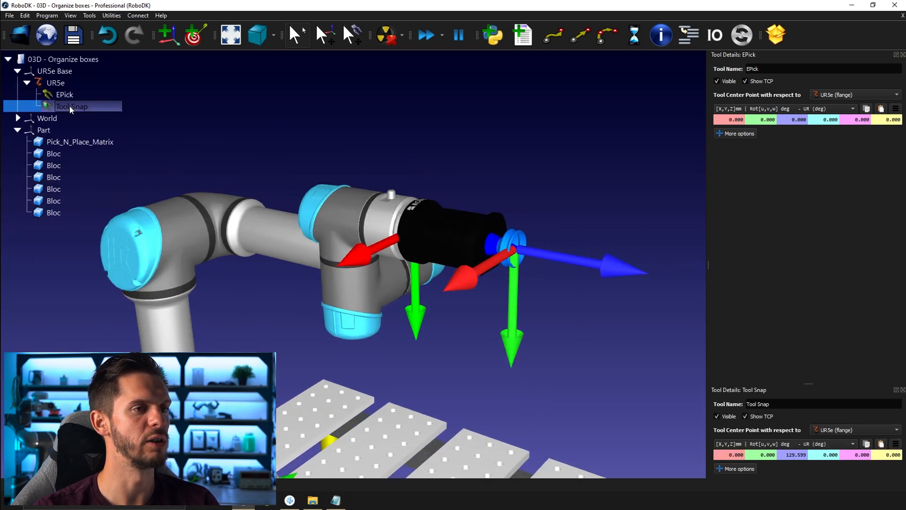
double_click(71, 107)
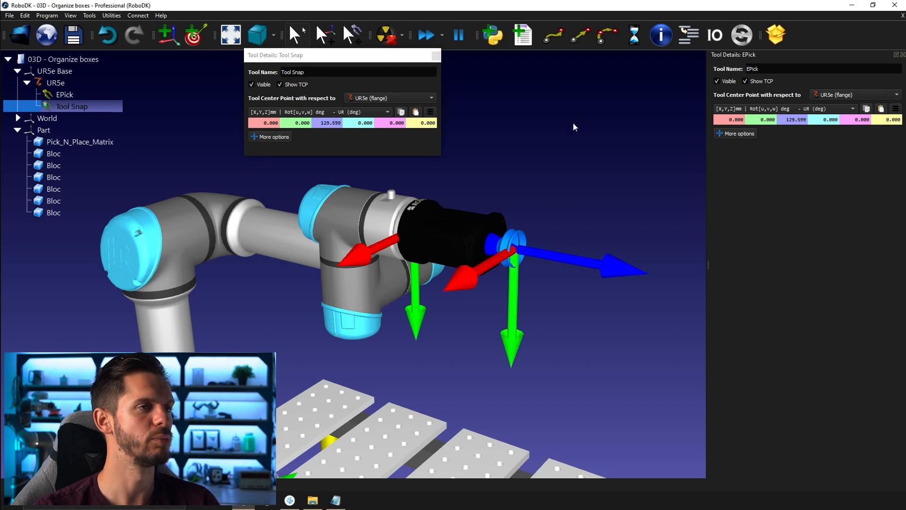
mouse_move(436, 56)
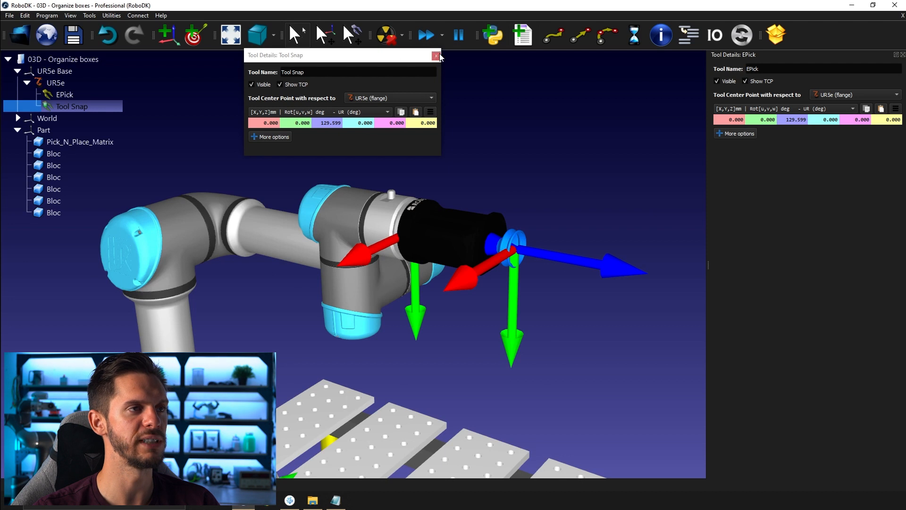
left_click(435, 55)
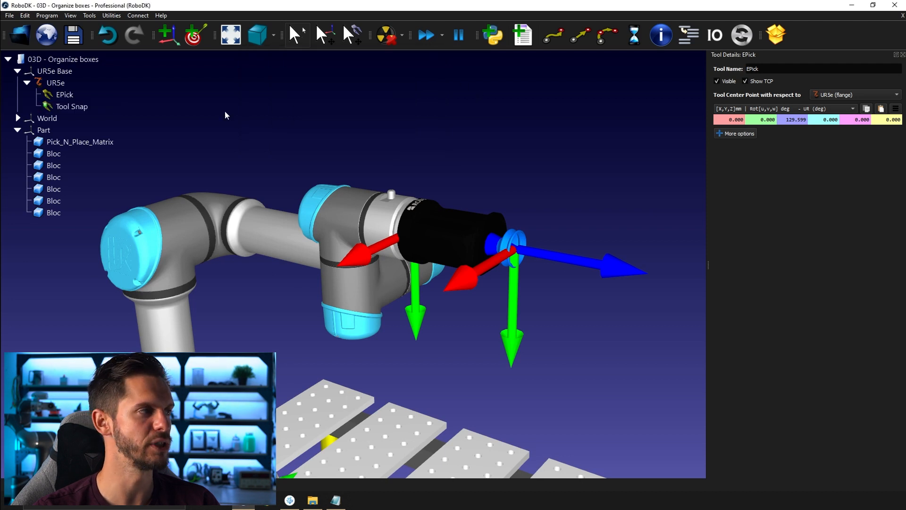
left_click(65, 95)
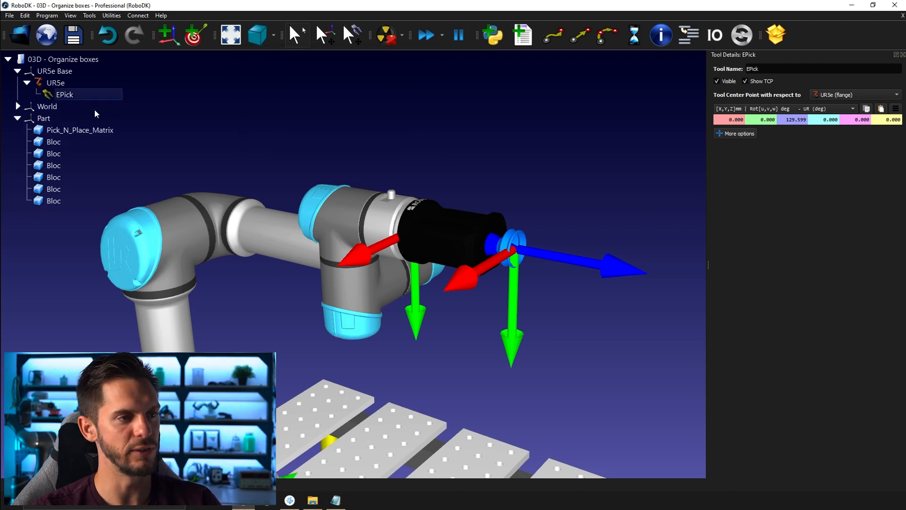
Step: Uncheck Visible Robot Flange in the UR5e robot's context menu
right_click(64, 94)
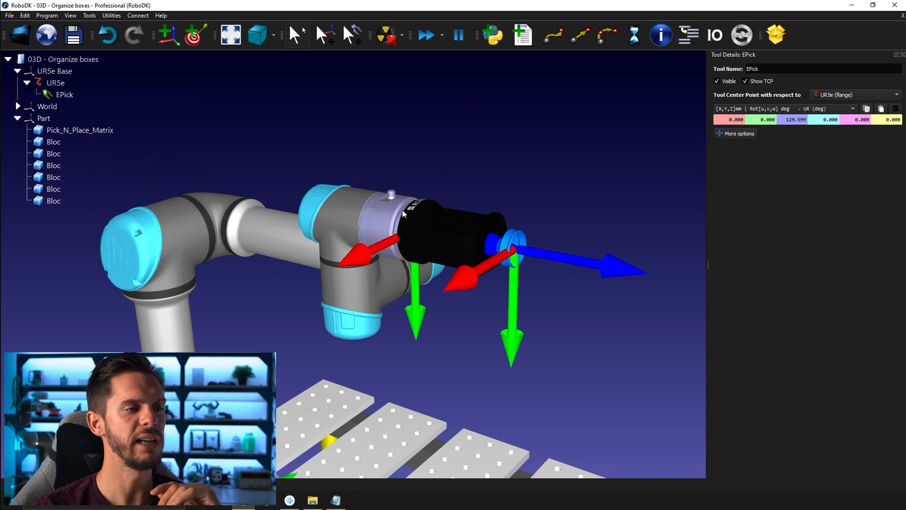
right_click(404, 214)
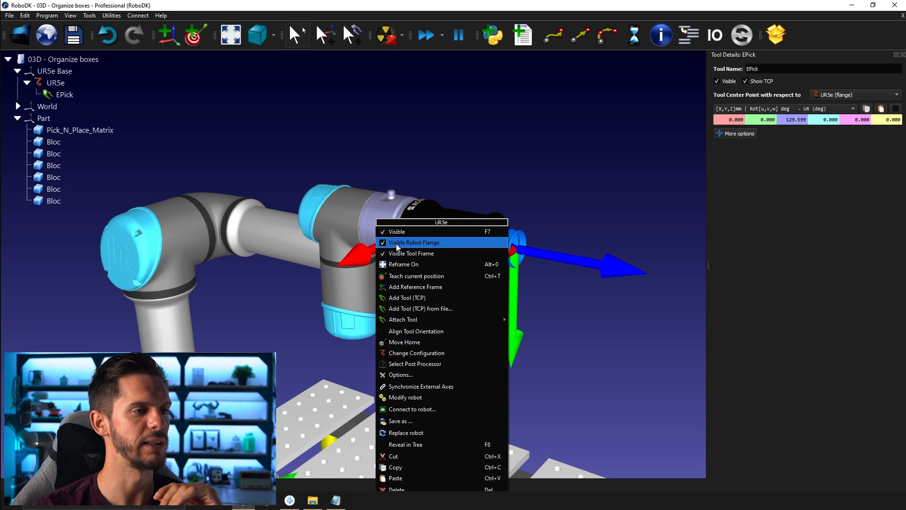
left_click(414, 242)
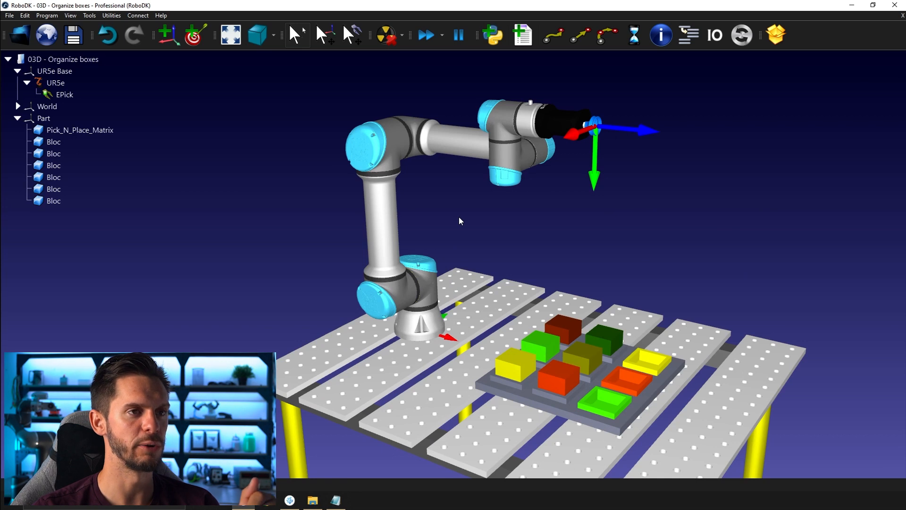
mouse_move(471, 205)
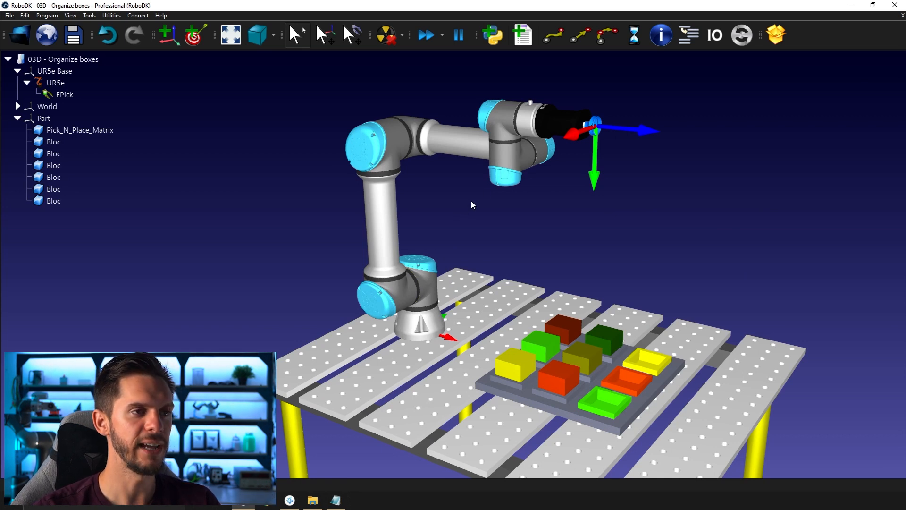
mouse_move(502, 163)
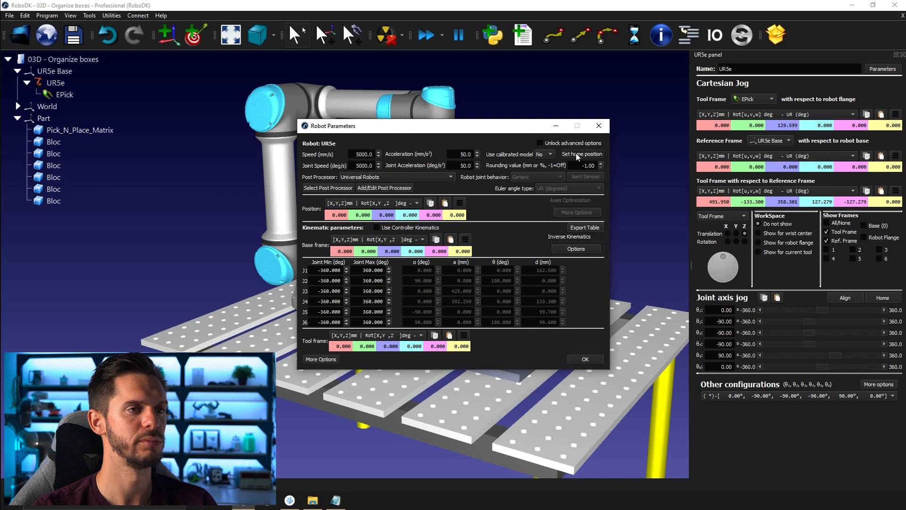
Step: Set the UR5e home position to joints 0, -90, -90, -90, 90, 0
left_click(582, 154)
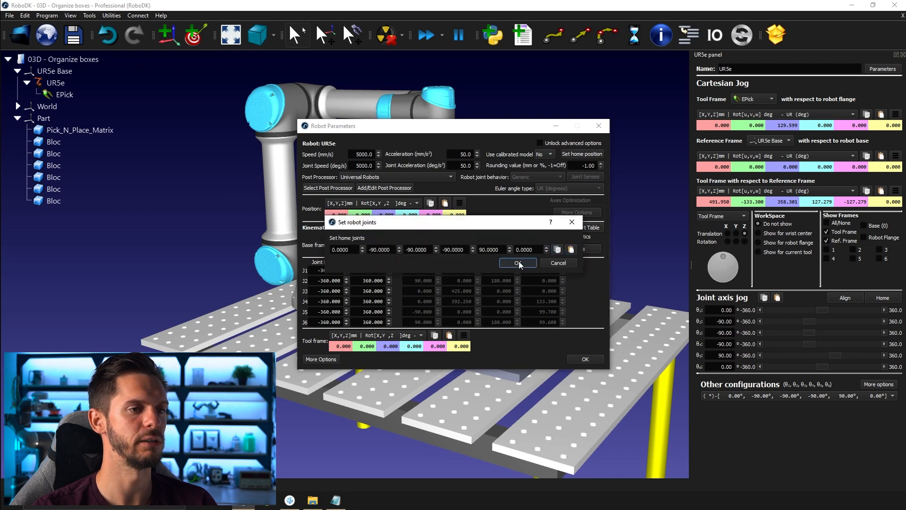
left_click(517, 263)
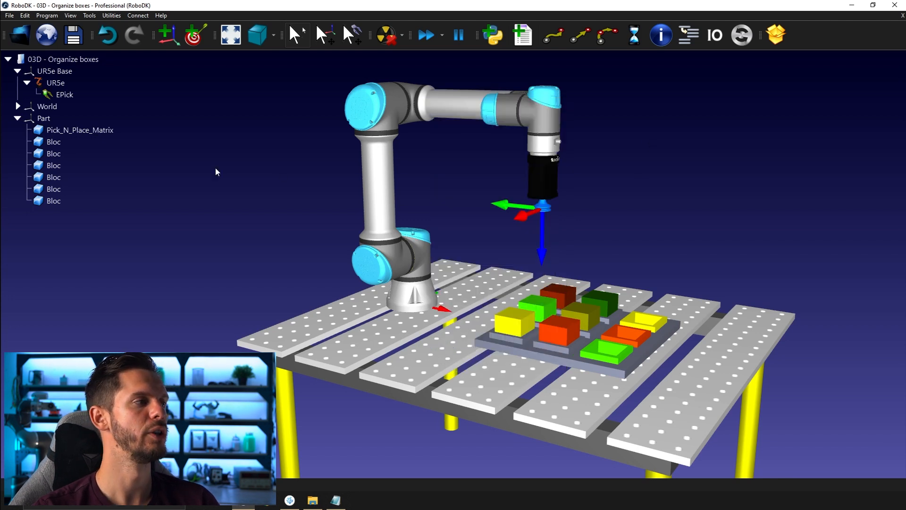
mouse_move(234, 263)
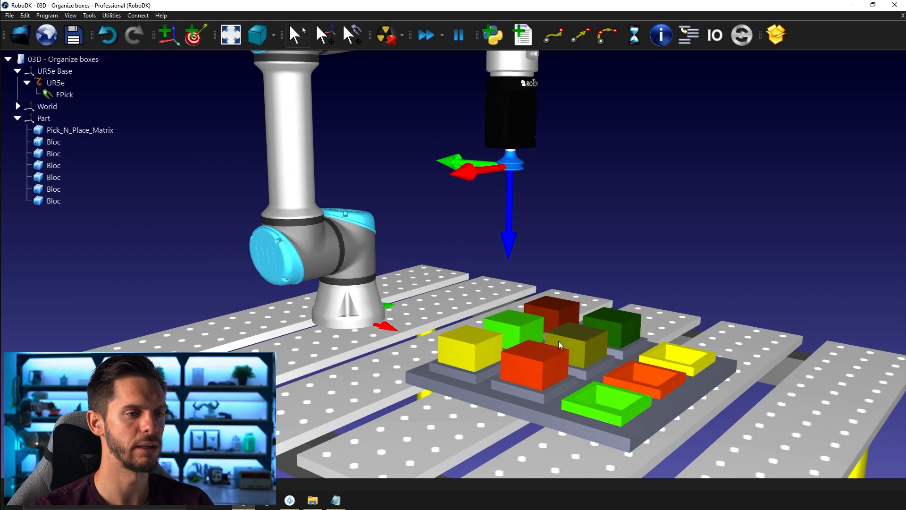
mouse_move(647, 389)
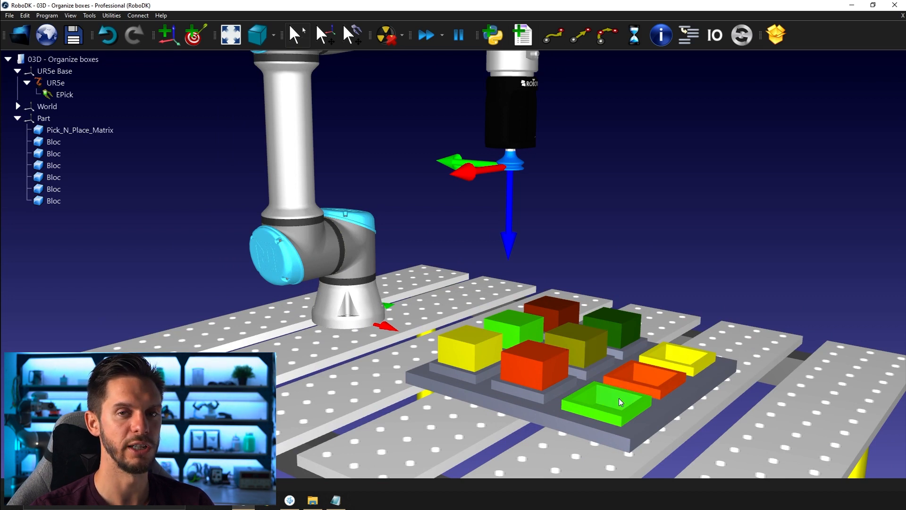
right_click(44, 118)
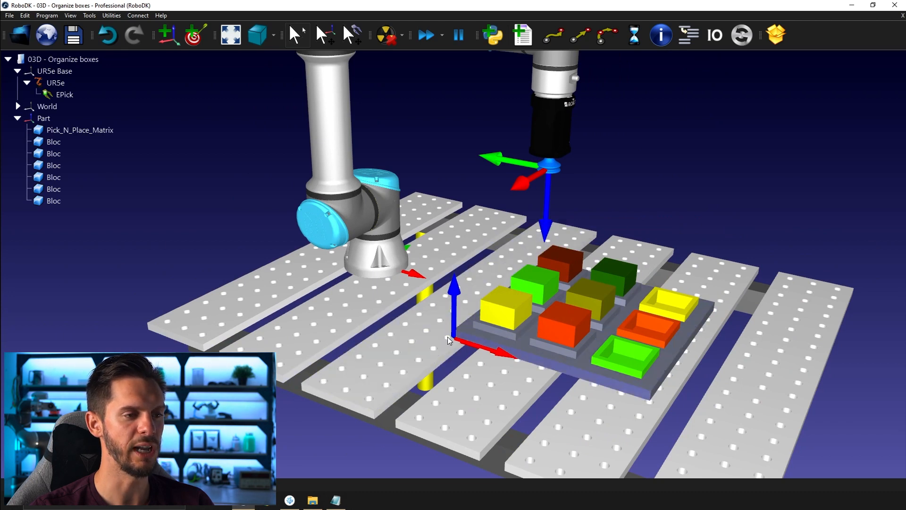
mouse_move(452, 335)
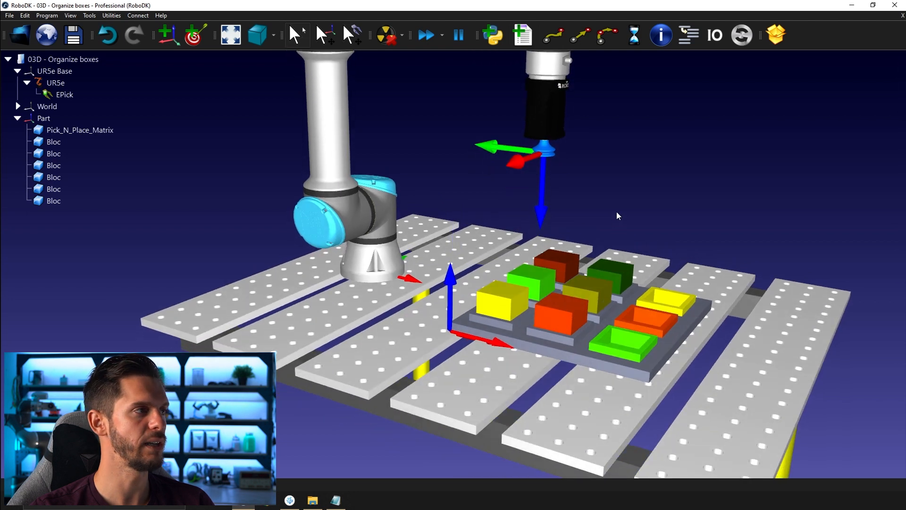
left_click(311, 499)
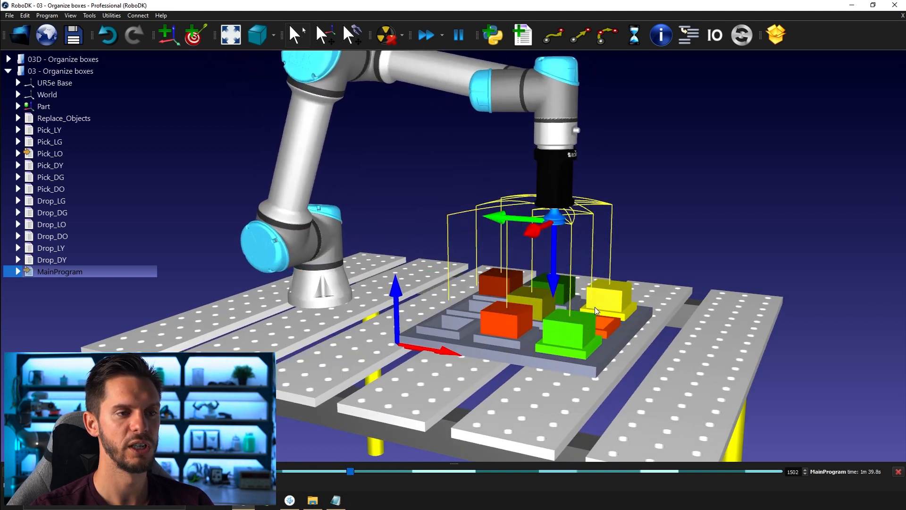
Step: Drag the simulation timeline forward until the UR5e picks the orange block
left_click_drag(349, 471, 404, 471)
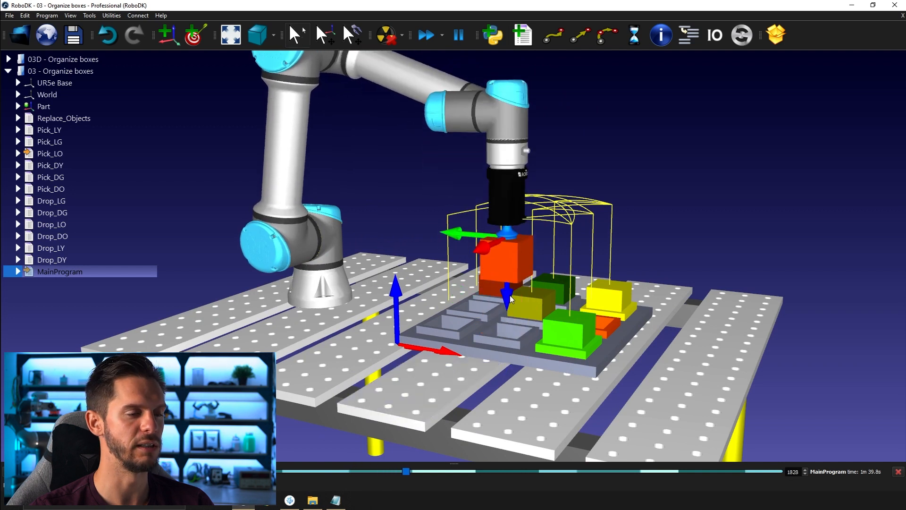